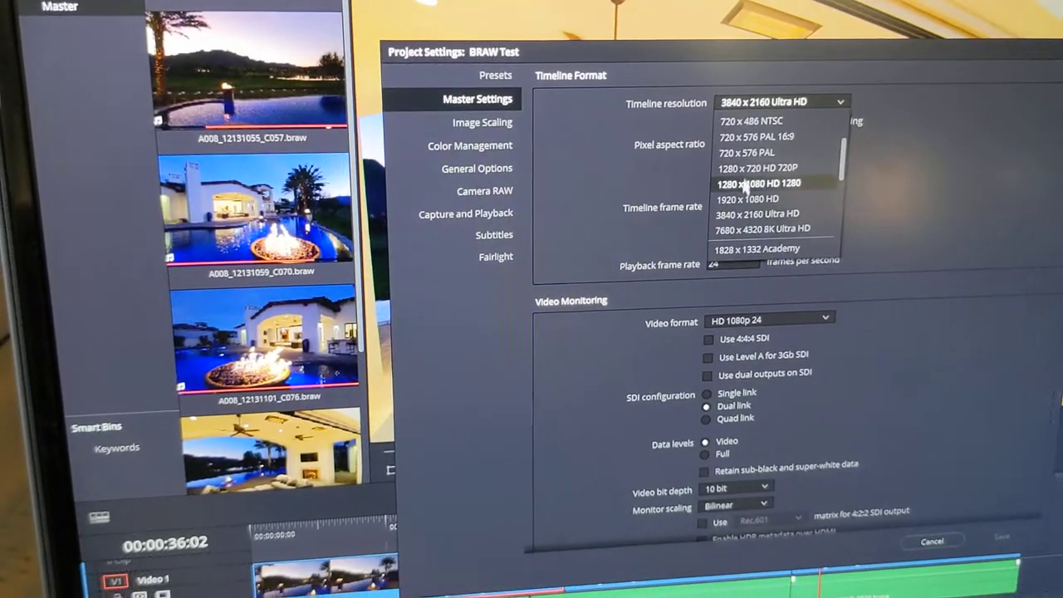
Step: Choose 1920 x 1080 HD as the BRAW Test timeline resolution
{"action": "left_click", "coordinate": [746, 183]}
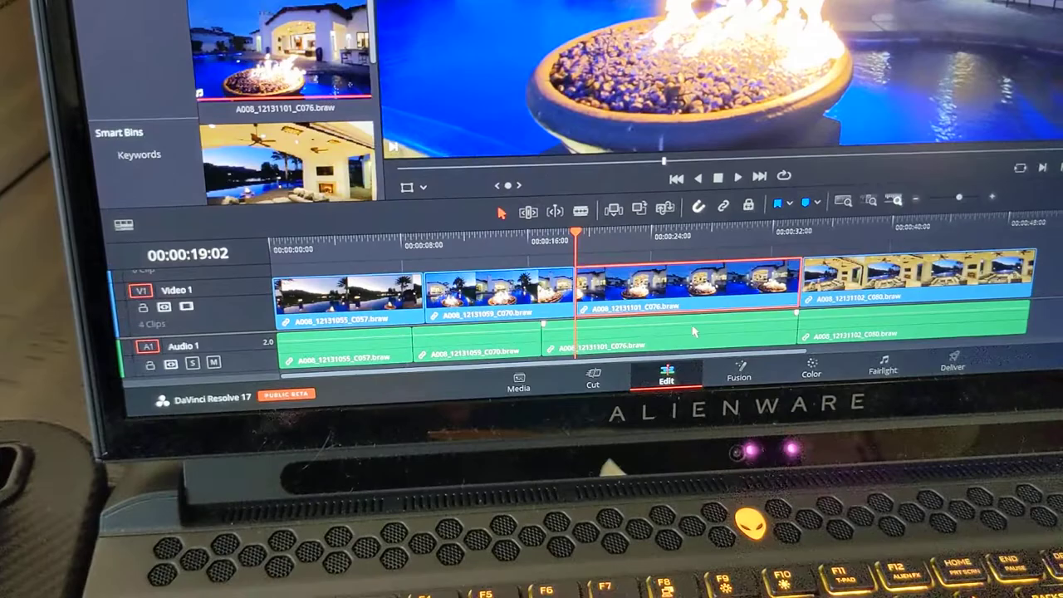
{"action": "left_click", "coordinate": [811, 369]}
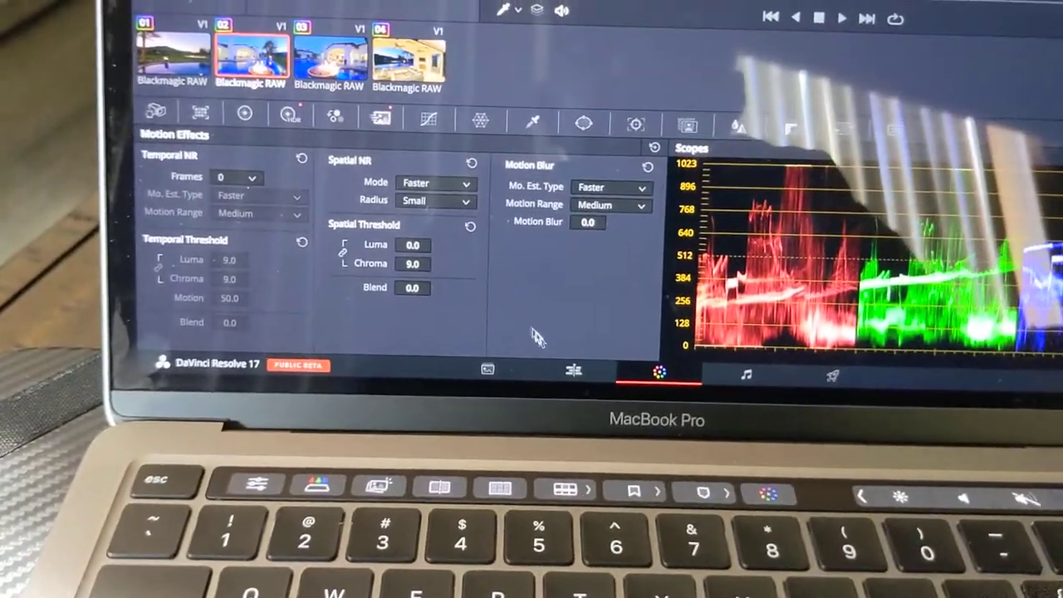
Step: Show the Timeline resolution options in Master Settings, currently 3840 x 2160 Ultra HD
{"action": "left_click", "coordinate": [575, 375]}
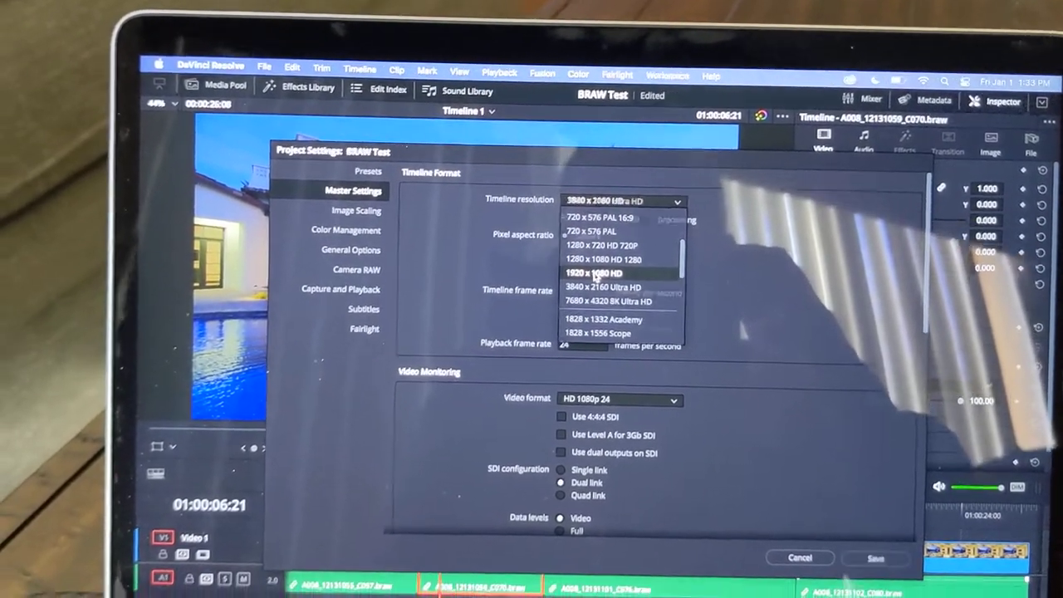
Step: Set the timeline resolution to 1920 x 1080 HD and save the project settings
{"action": "left_click", "coordinate": [602, 274]}
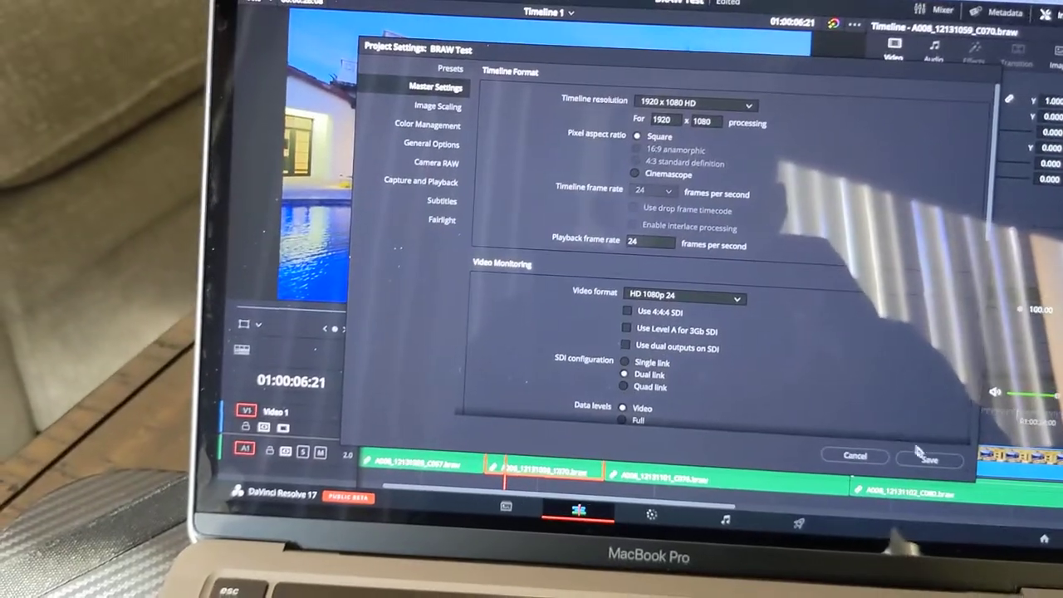
{"action": "left_click", "coordinate": [930, 459]}
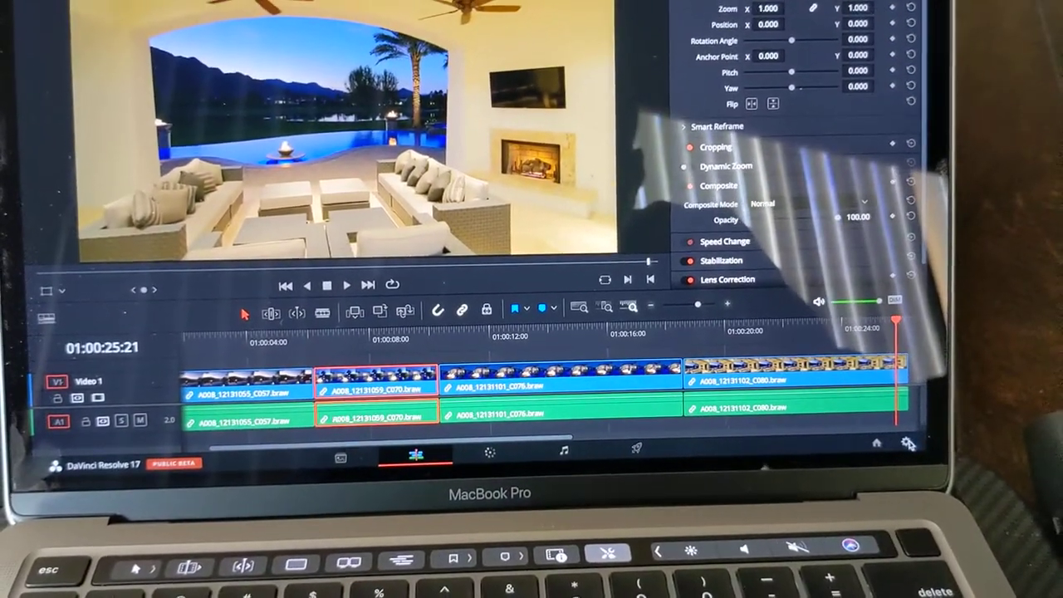
{"action": "left_click", "coordinate": [908, 446]}
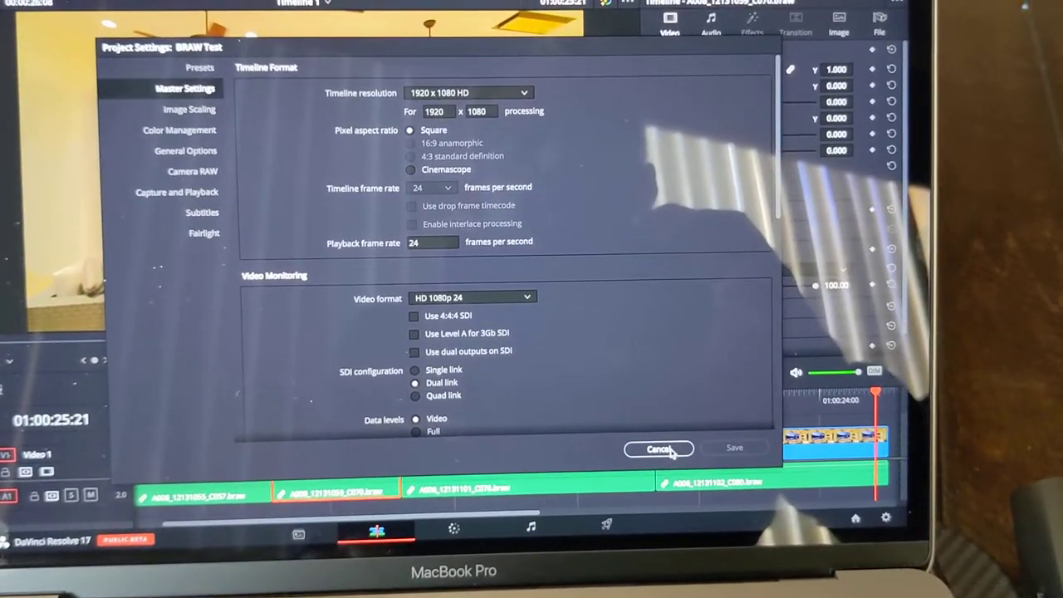
{"action": "left_click", "coordinate": [659, 448]}
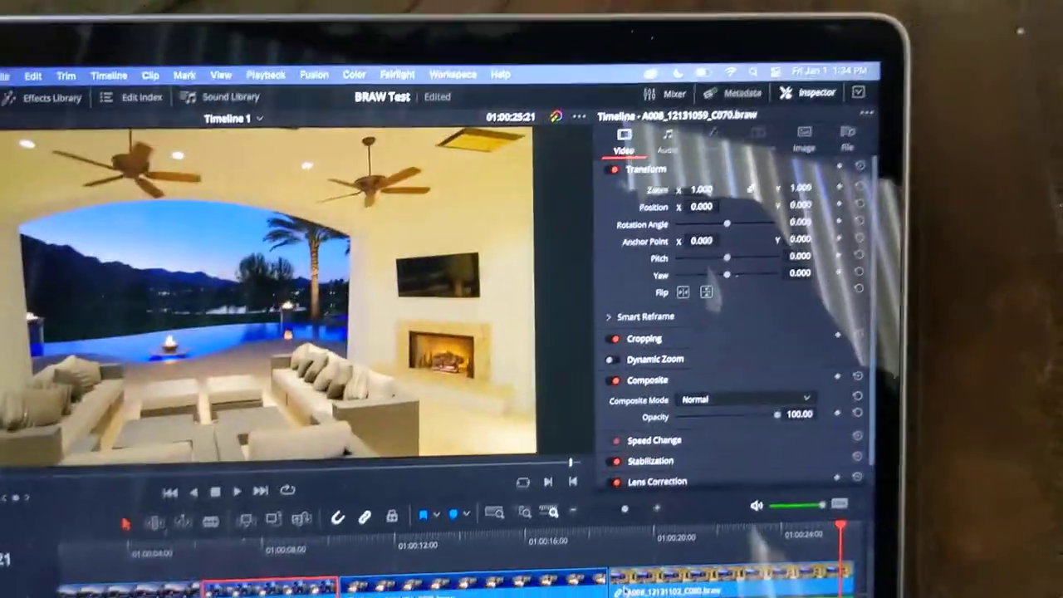